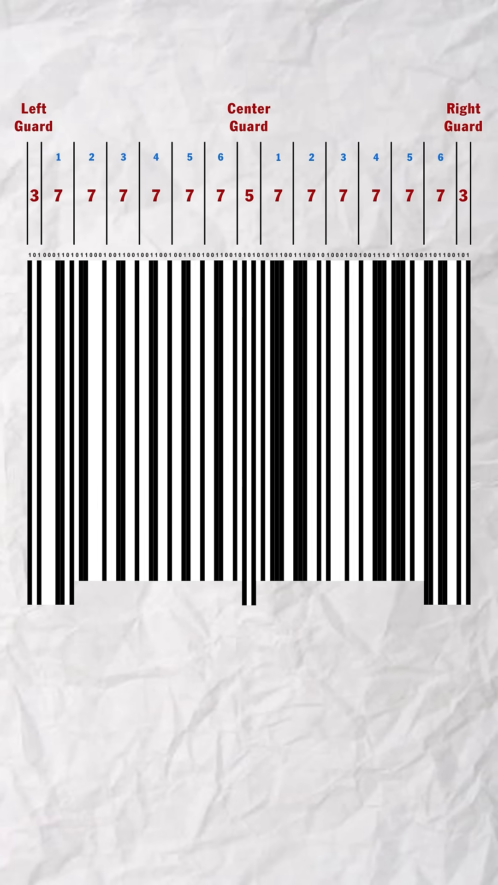
pyautogui.scroll(-3)
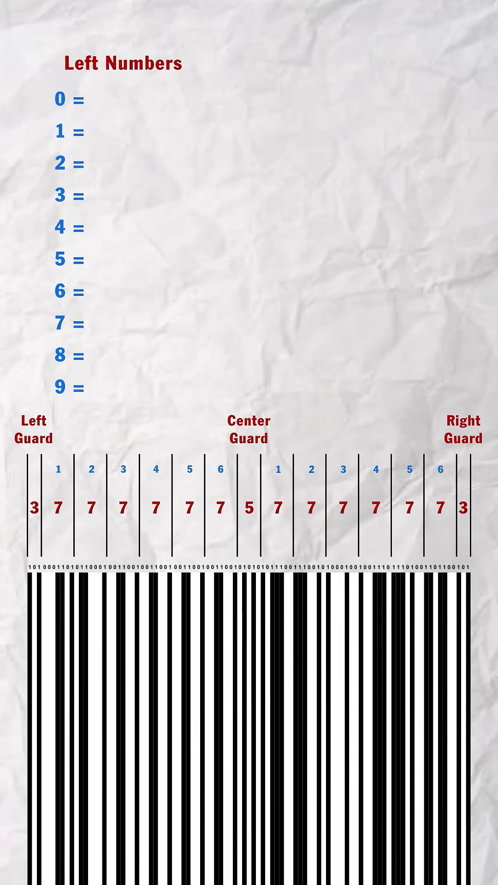